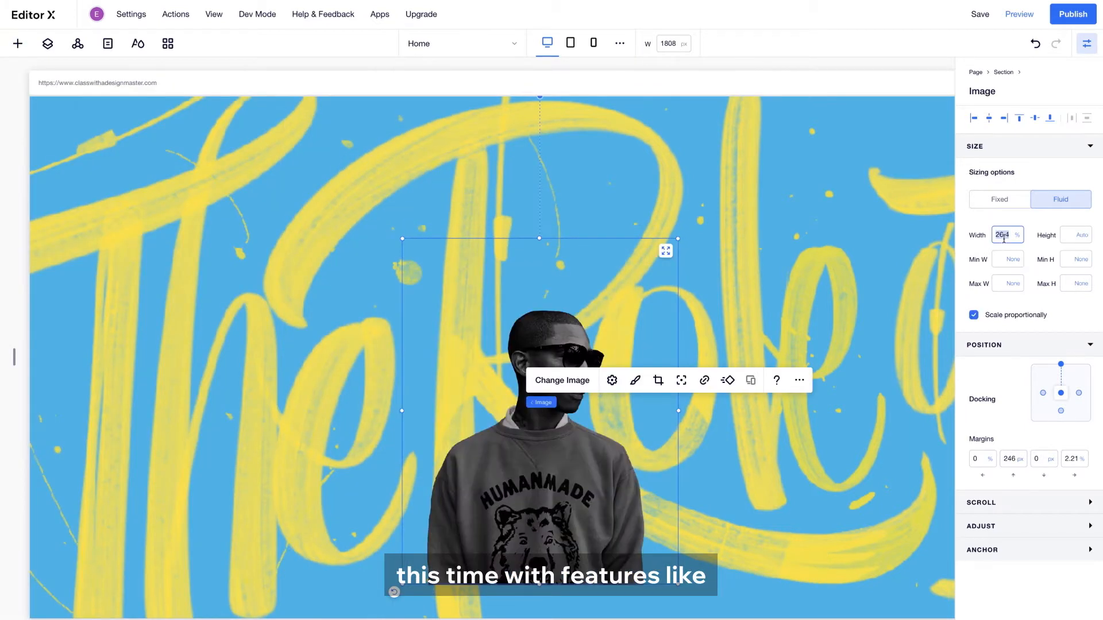
- Clear the Home page down to a single empty section, entering 3000 for the width
left_click(571, 42)
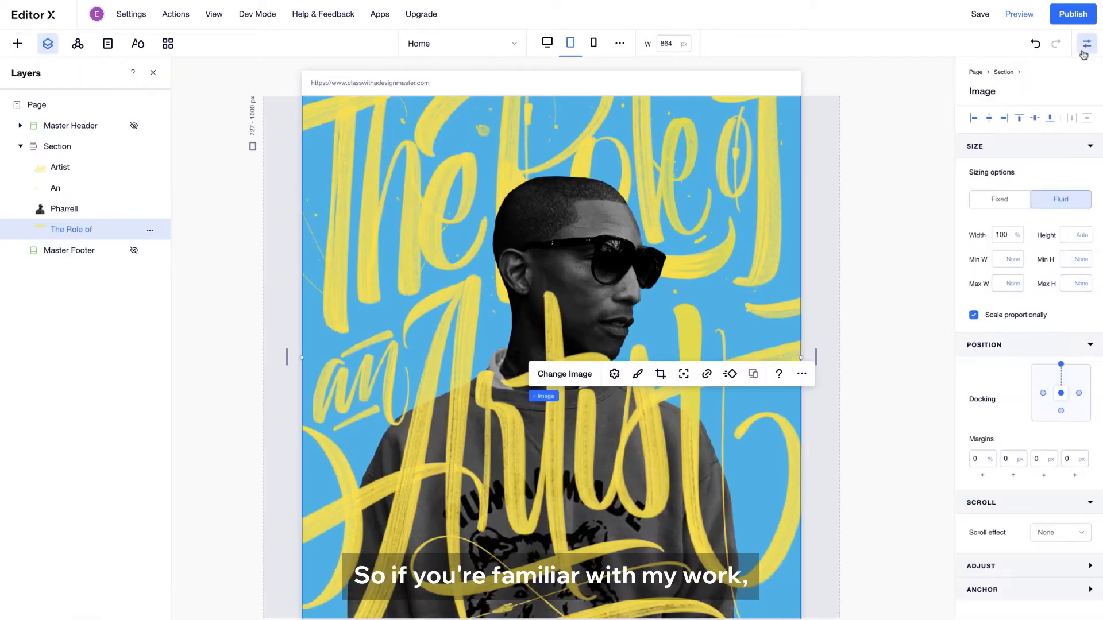
type("3000")
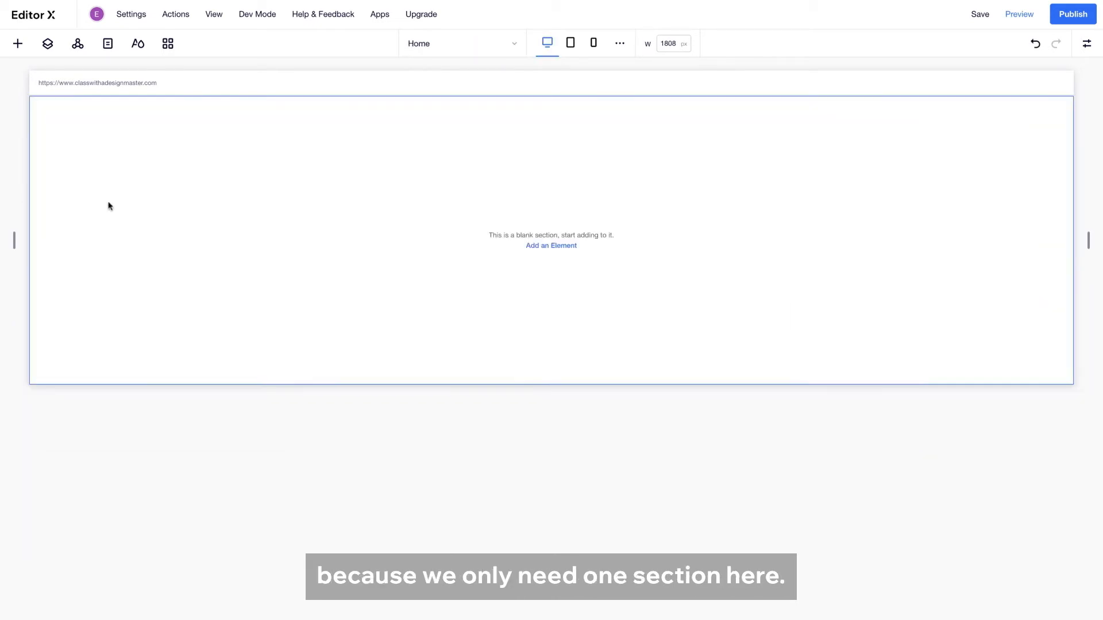
- Give the blank section a blue background and bring up My Uploads with the site image files
left_click(93, 212)
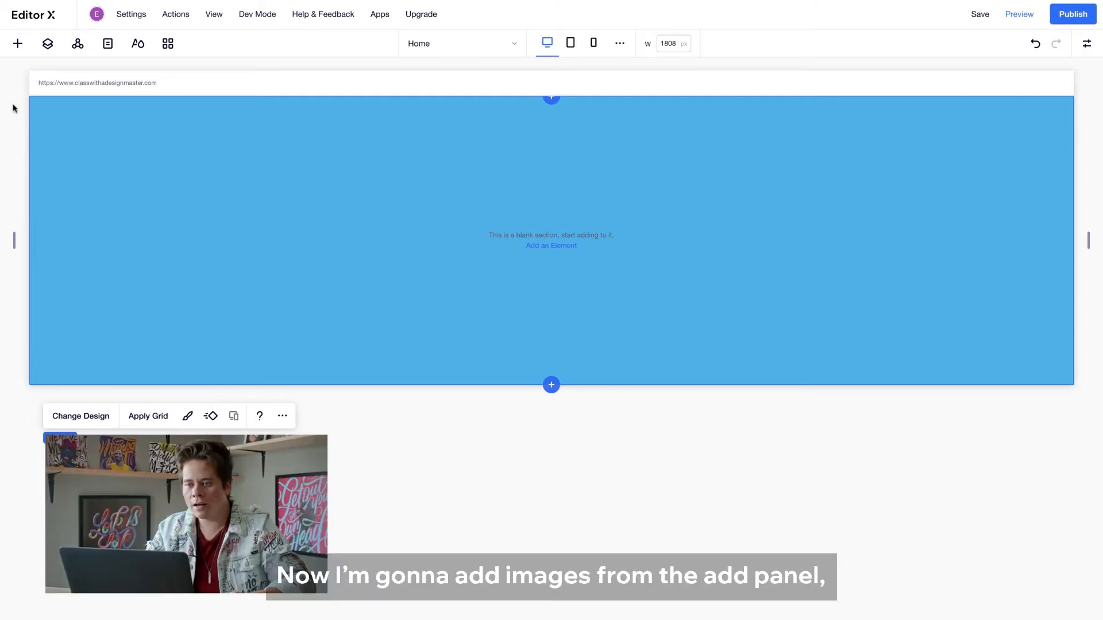
left_click(17, 42)
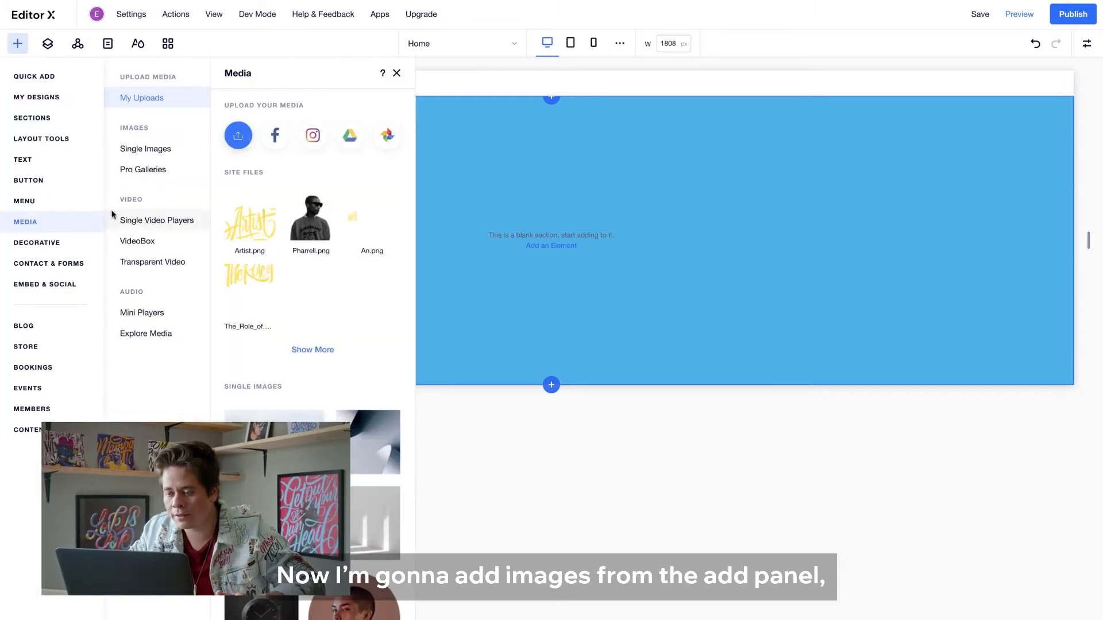
mouse_move(213, 207)
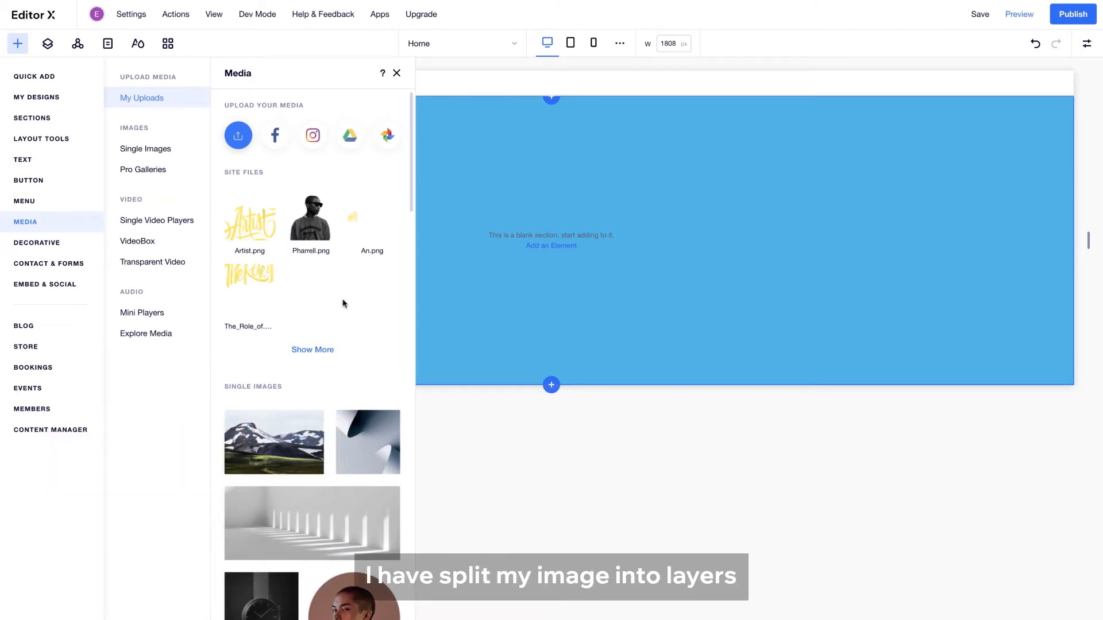
mouse_move(290, 305)
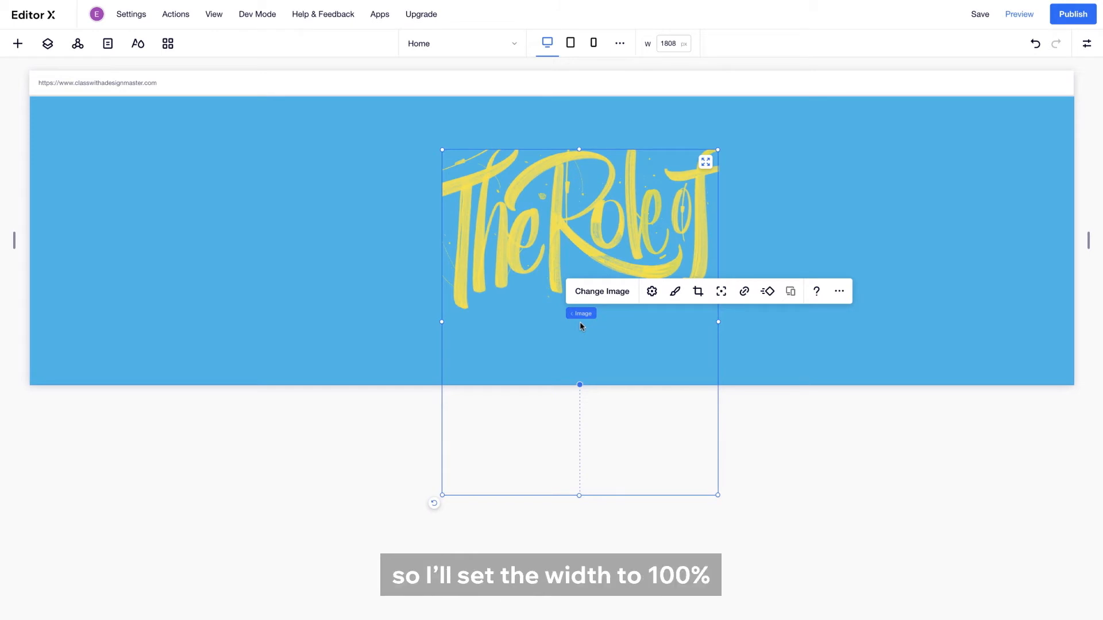
- Set the lettering image to 100% width, docked top, with all margins at 0
left_click(1087, 44)
type("100")
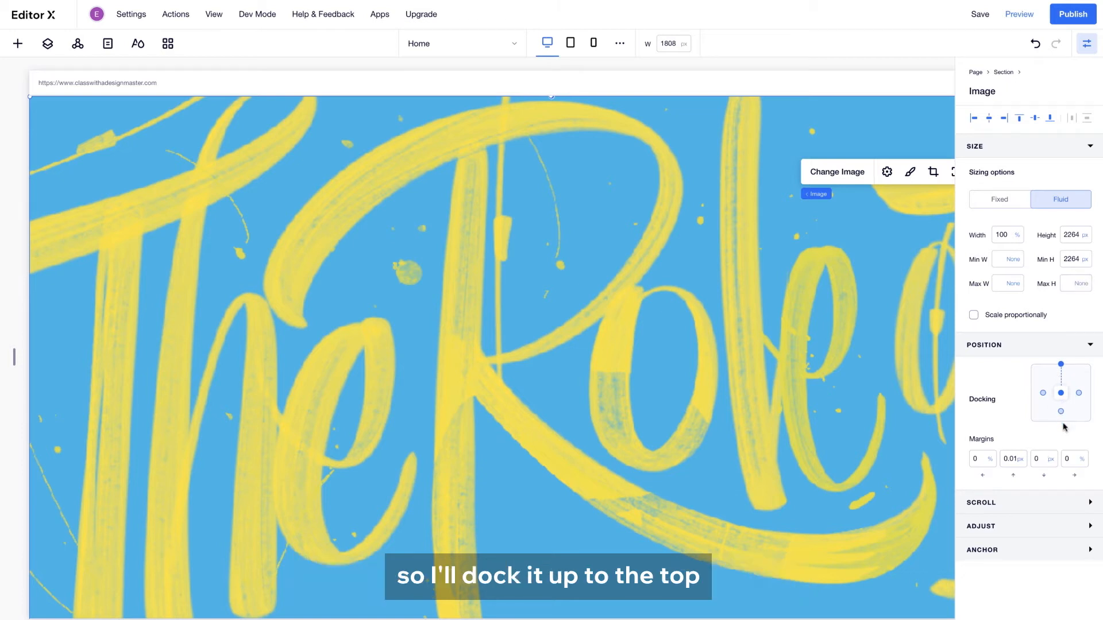
left_click(1011, 459)
type("0")
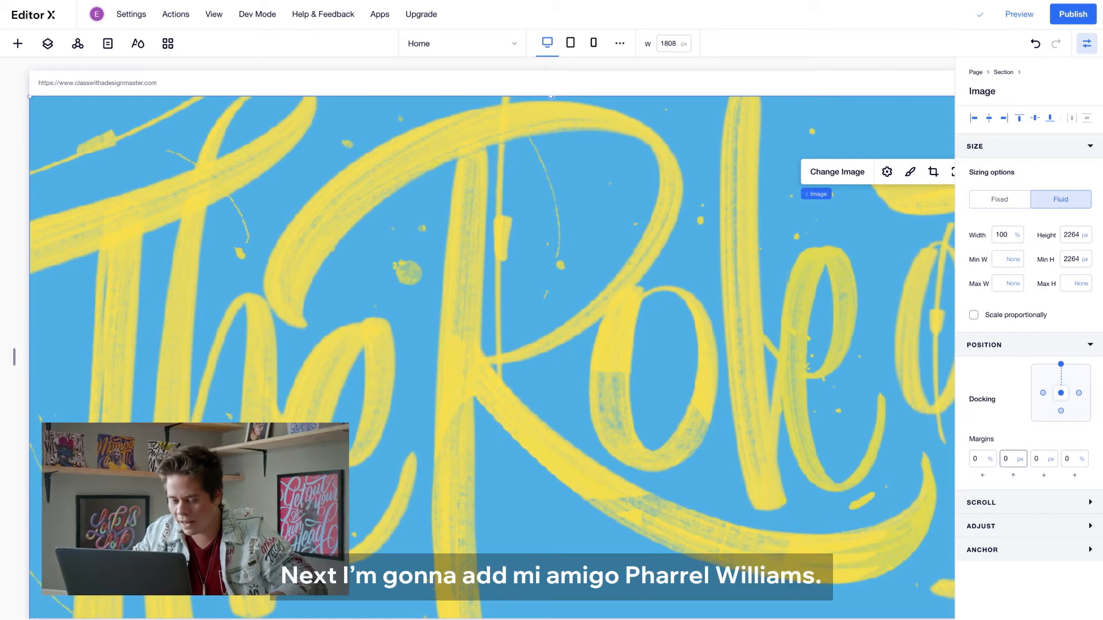
- Add Pharrell.png from Media onto the lettering and set its width to 100%
left_click(17, 43)
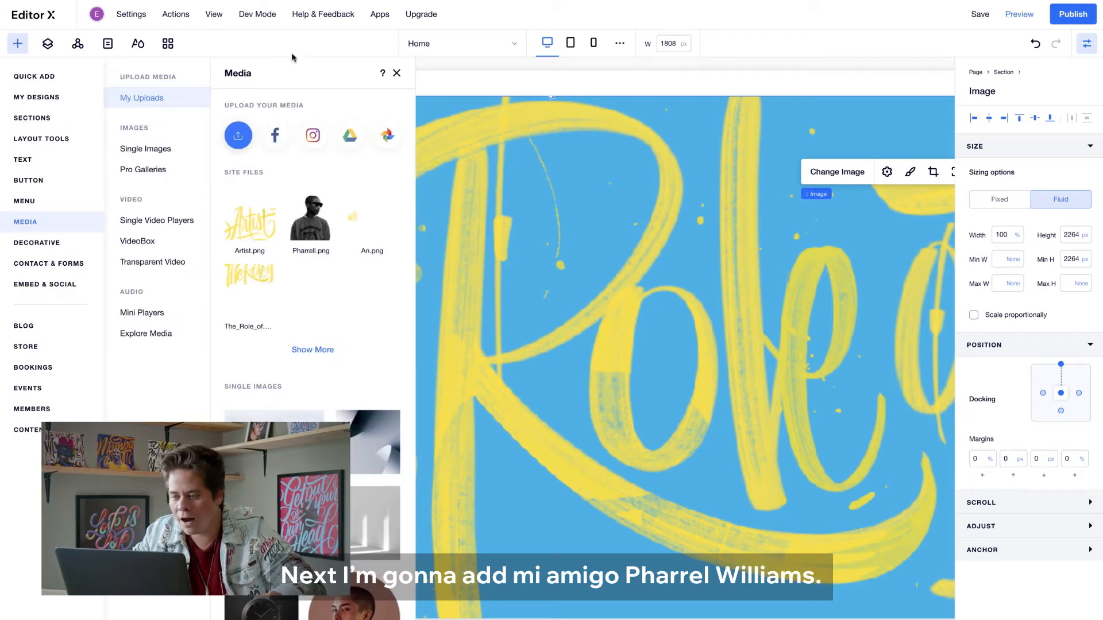
left_click(397, 73)
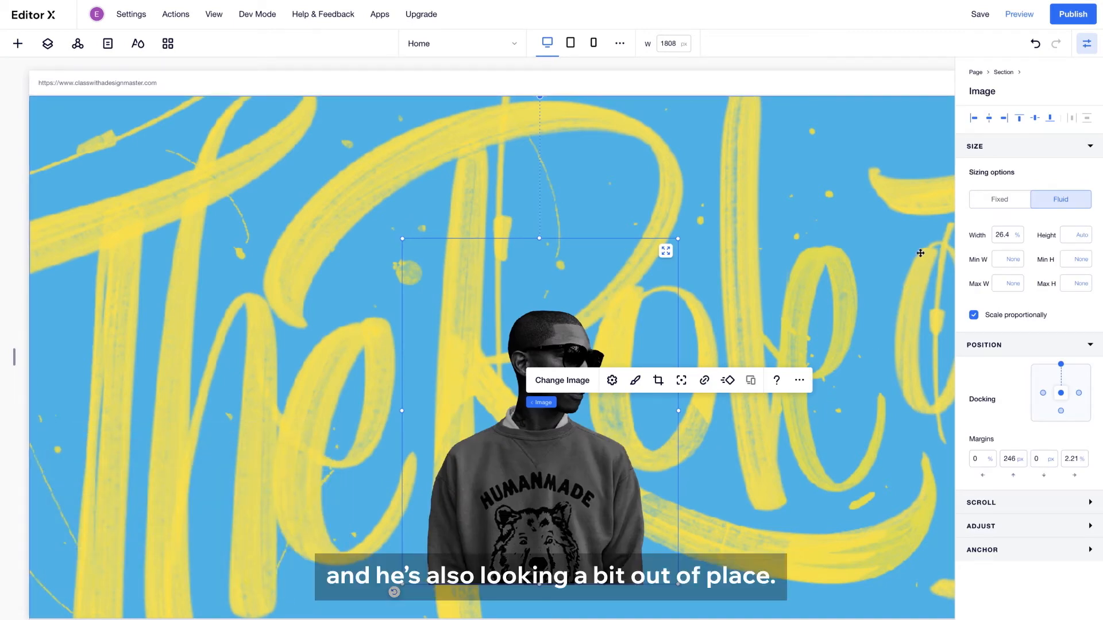
left_click(1004, 235)
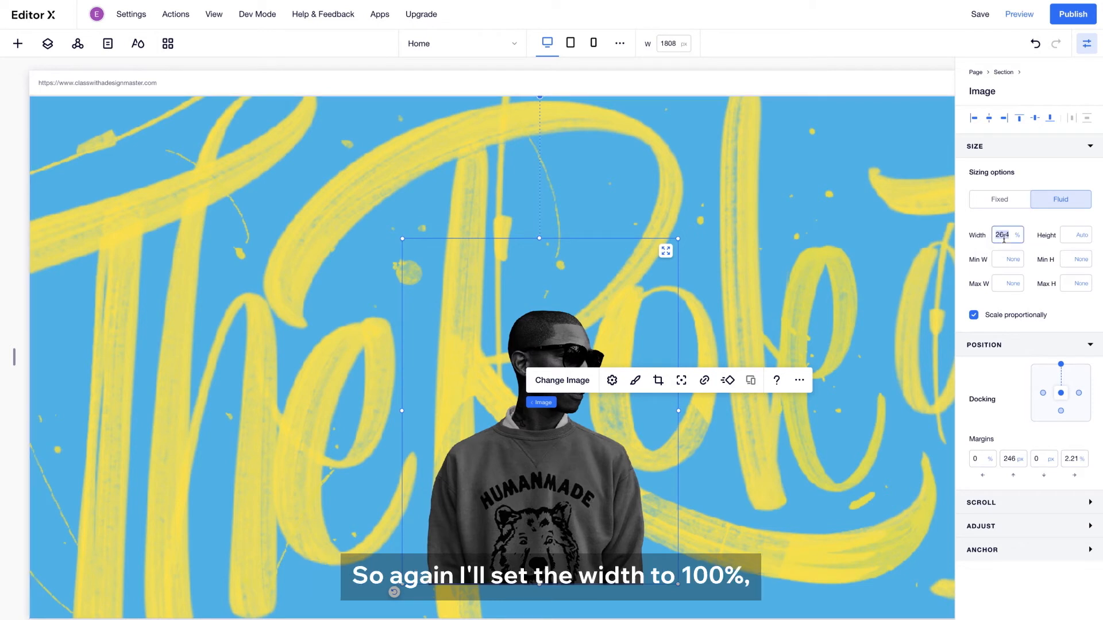
type("100")
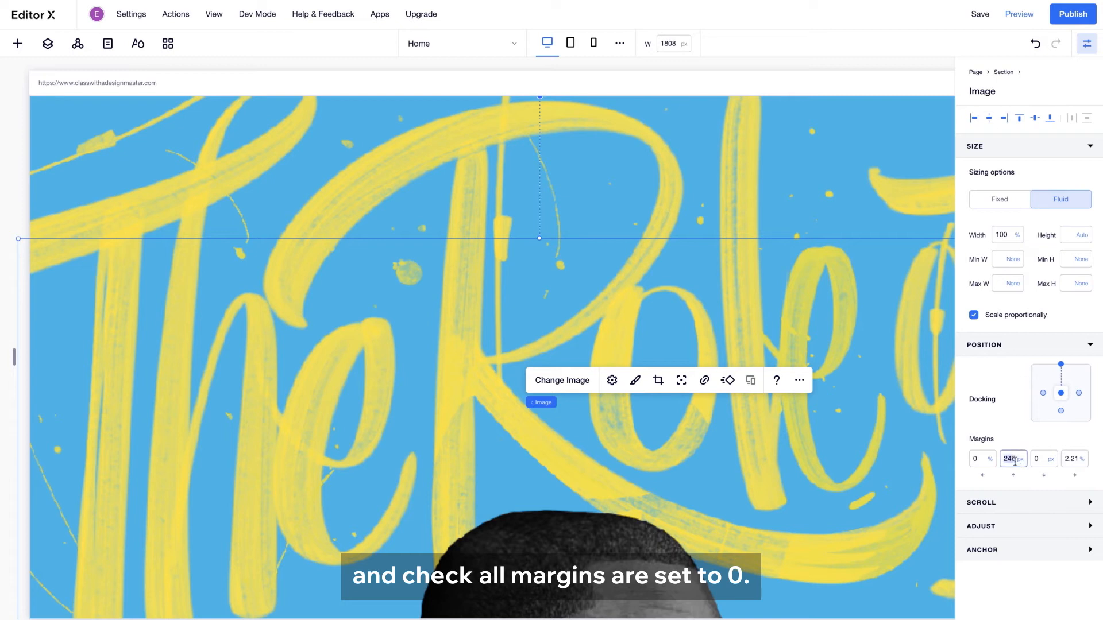
- Dock the Pharrell photo to the top and zero every margin
type("0")
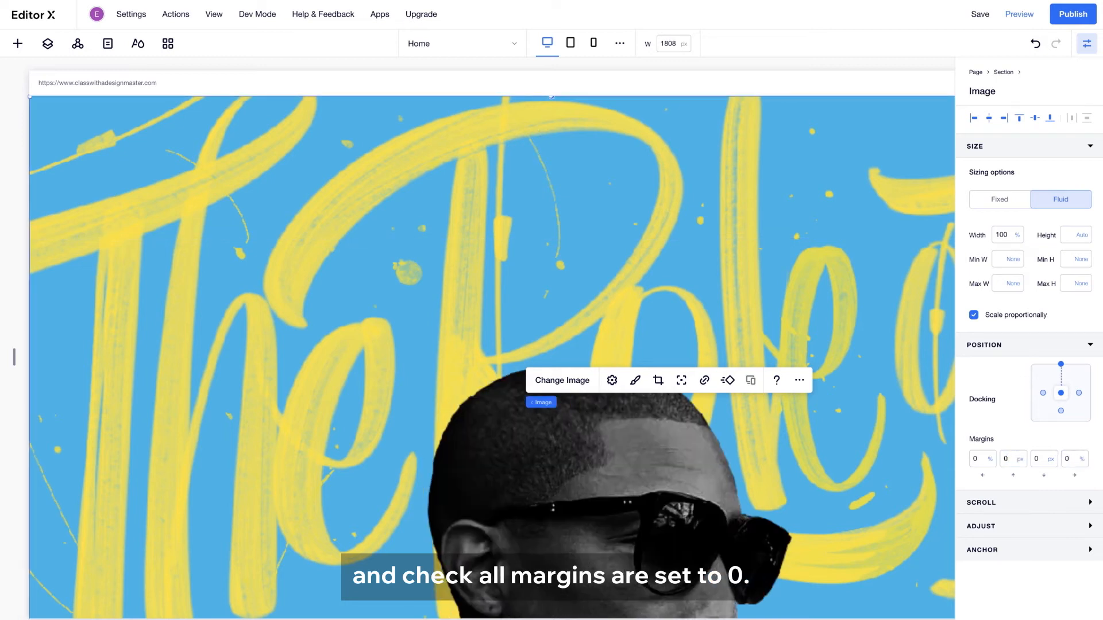
left_click(17, 43)
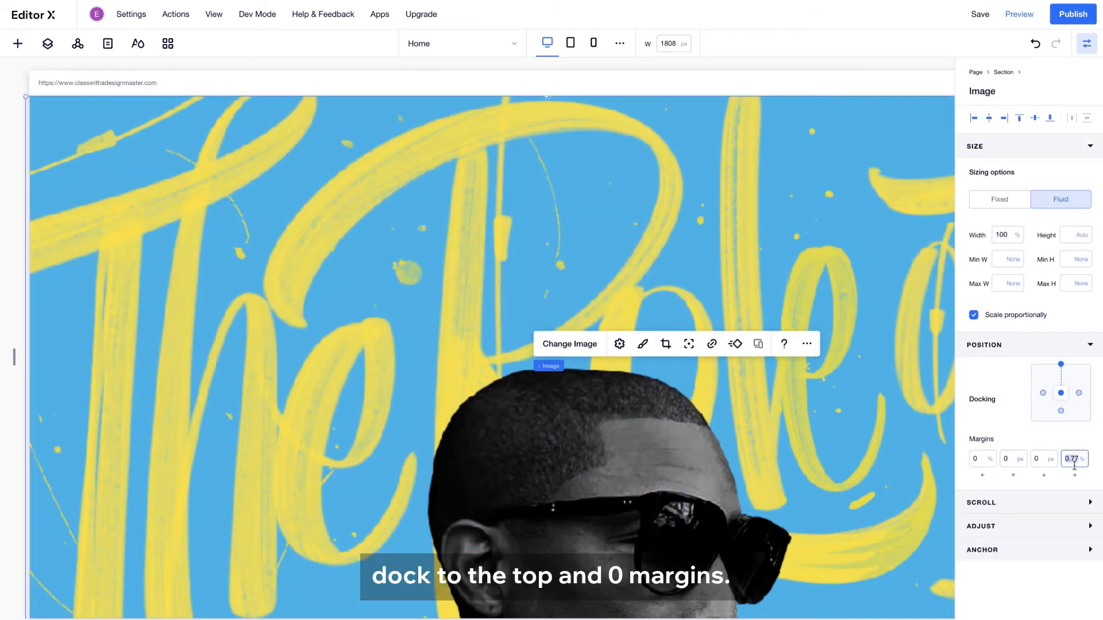
left_click(17, 43)
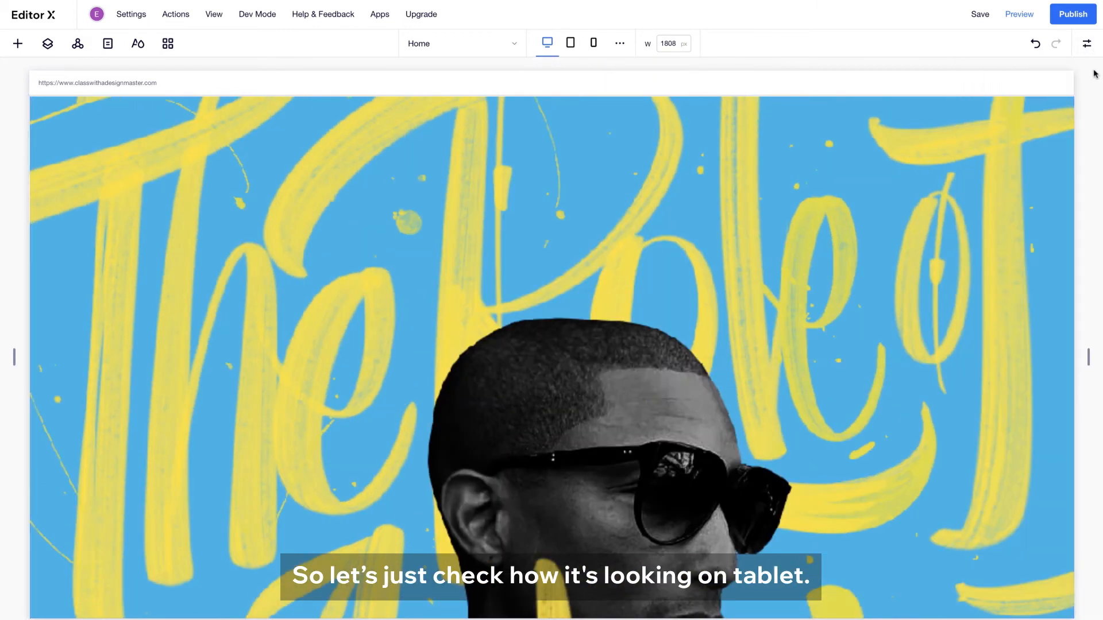
- Show the tablet breakpoint and expand Section in Layers to Artist, An, Pharrell and The Role of
left_click(570, 43)
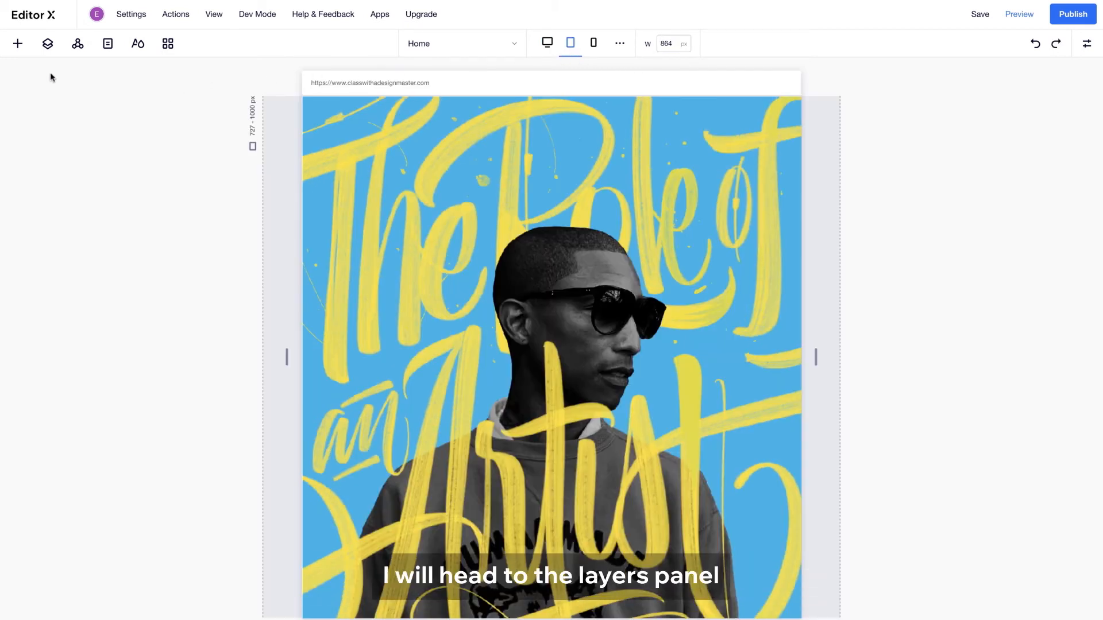
left_click(46, 43)
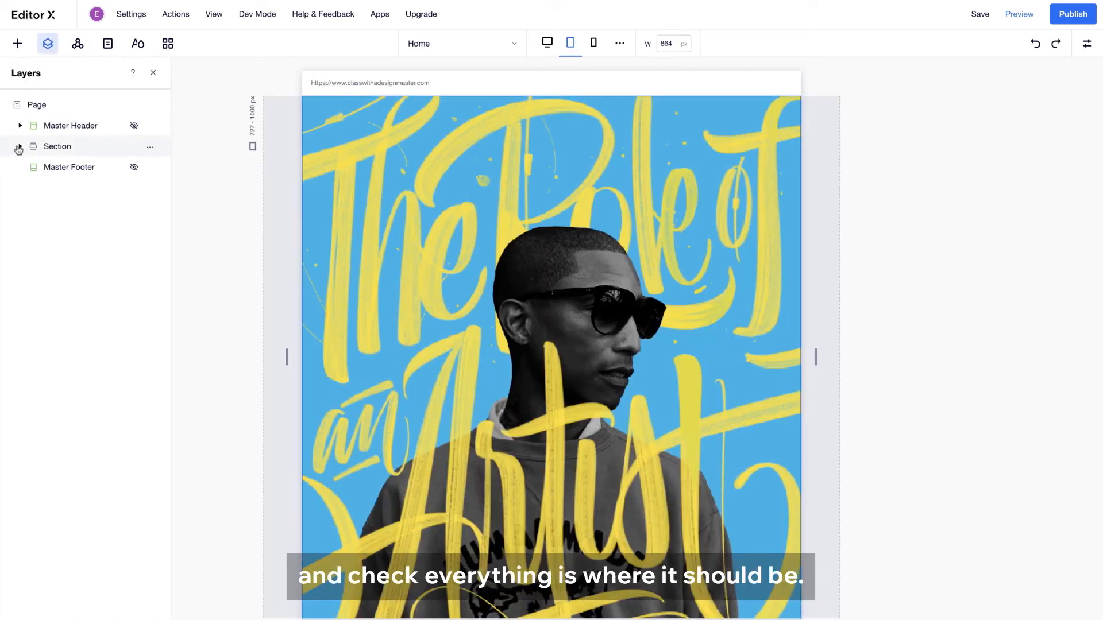
left_click(20, 146)
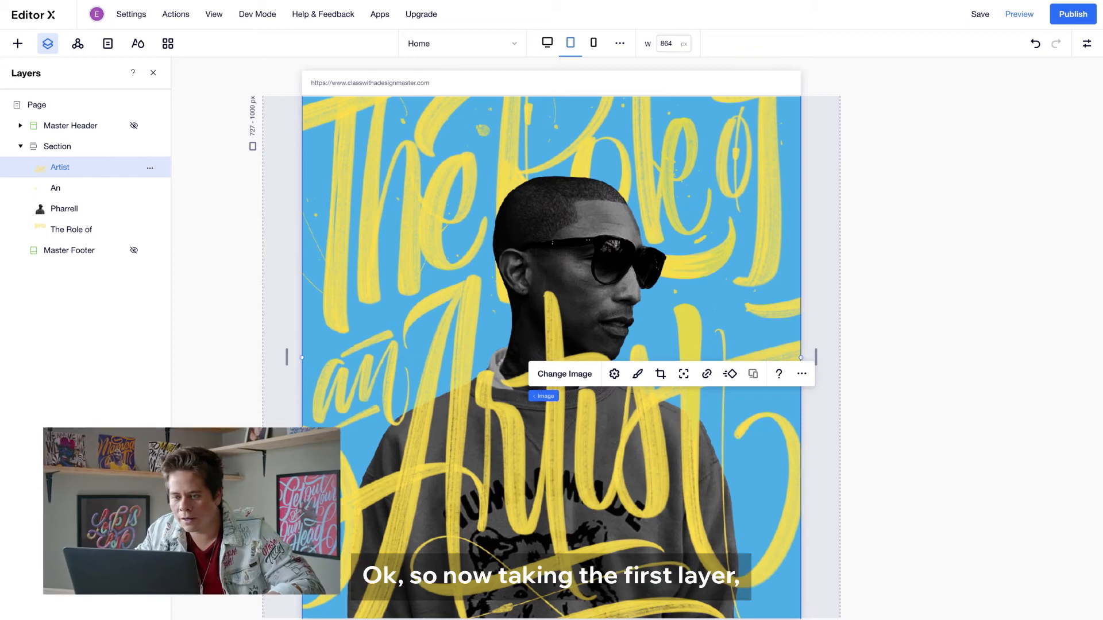
- Give The Role of layer a 1000 px top margin and a Sticky scroll effect
left_click(74, 230)
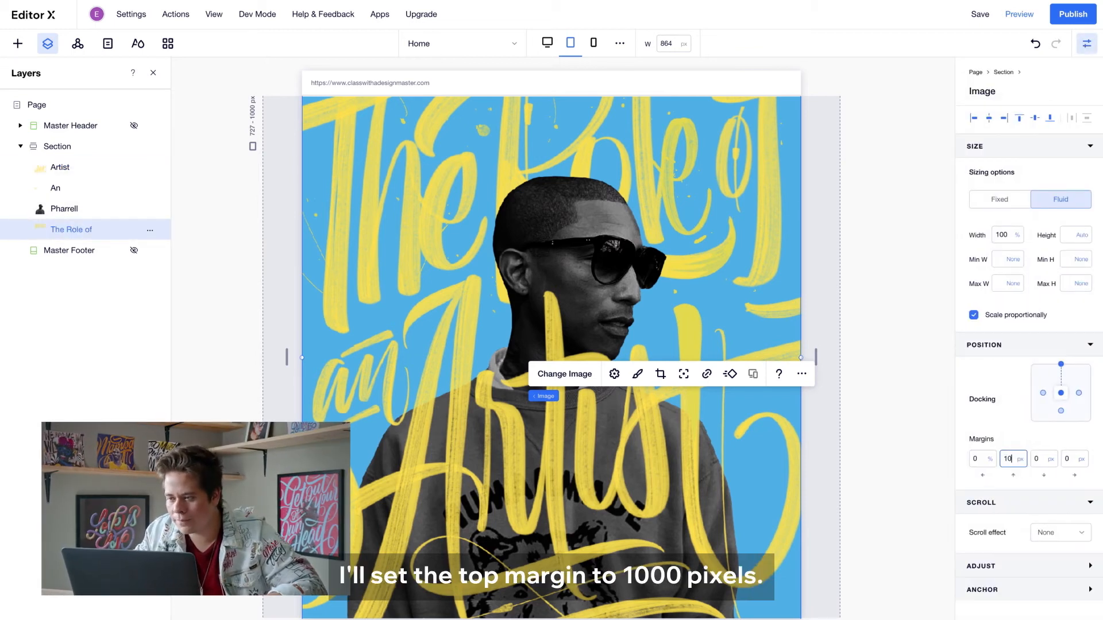
type("1000")
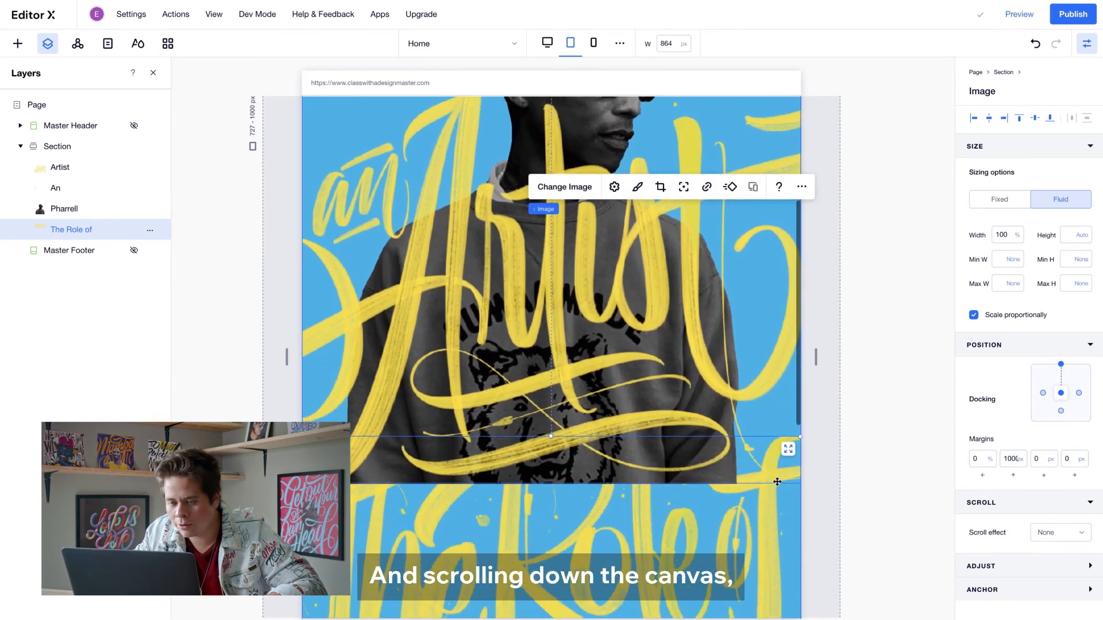
scroll("down", 3)
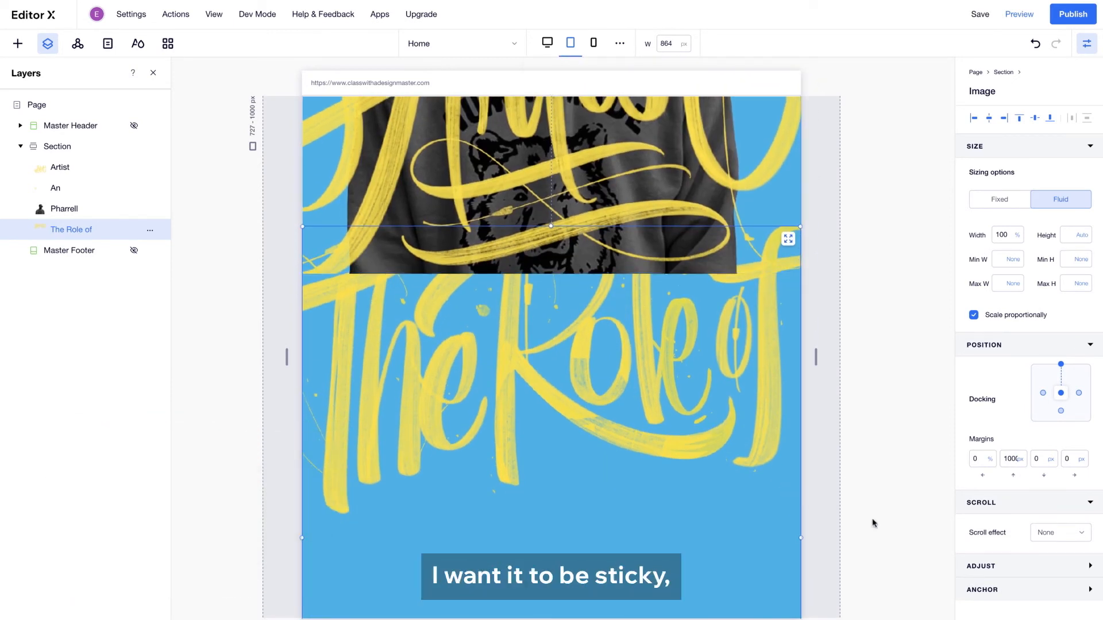
left_click(1058, 532)
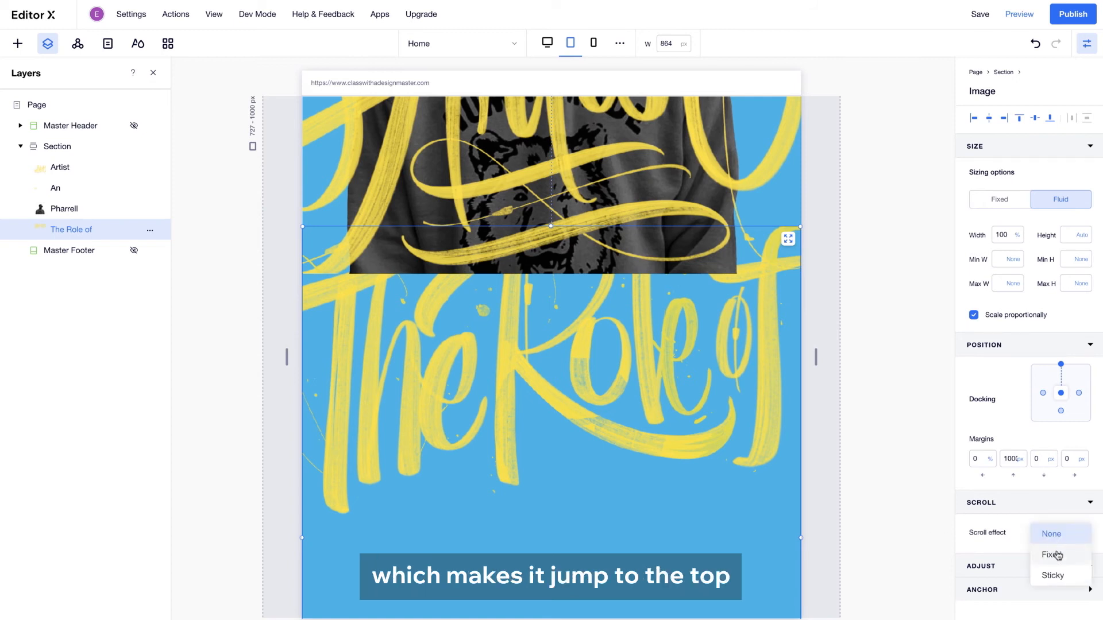
left_click(1052, 576)
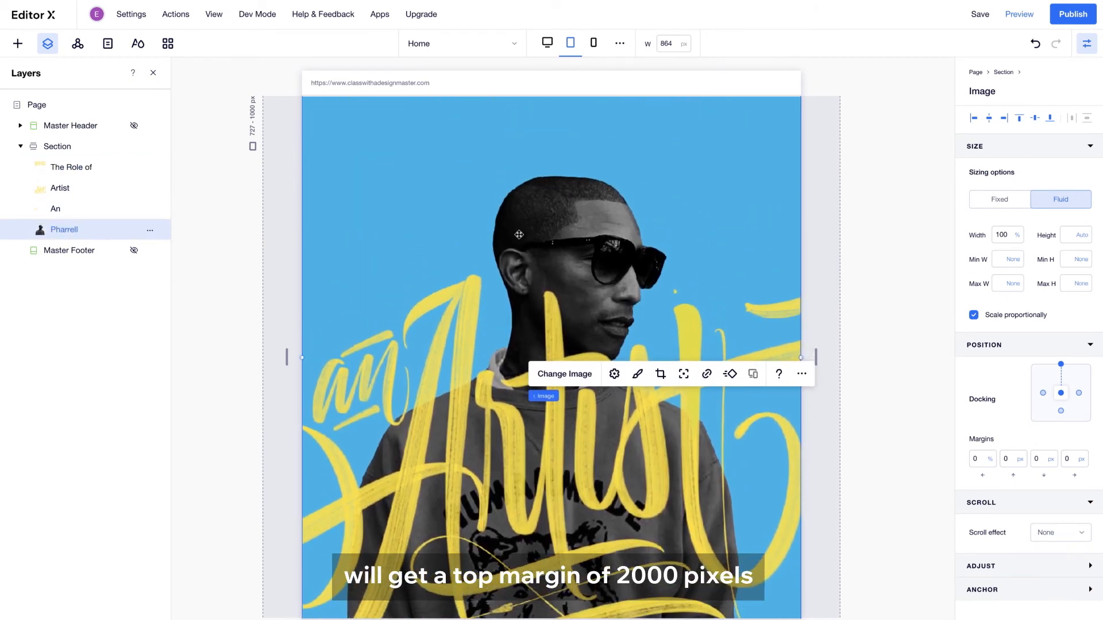
- Stagger the remaining layers with 2000, 3000 and 4000 px top margins and set them Sticky
type("2000")
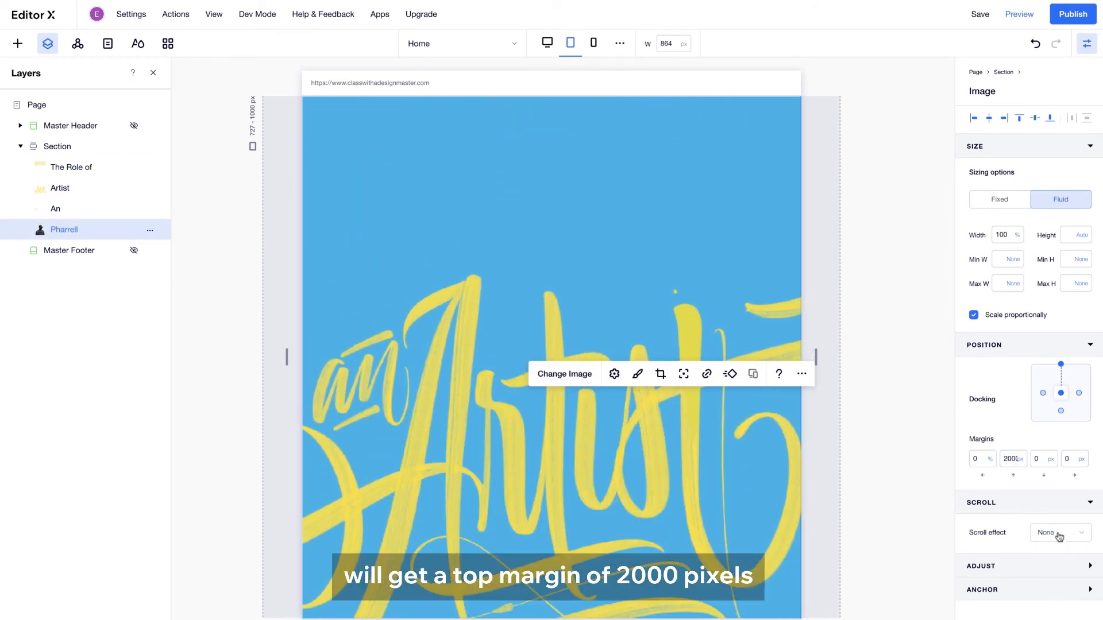
left_click(1058, 532)
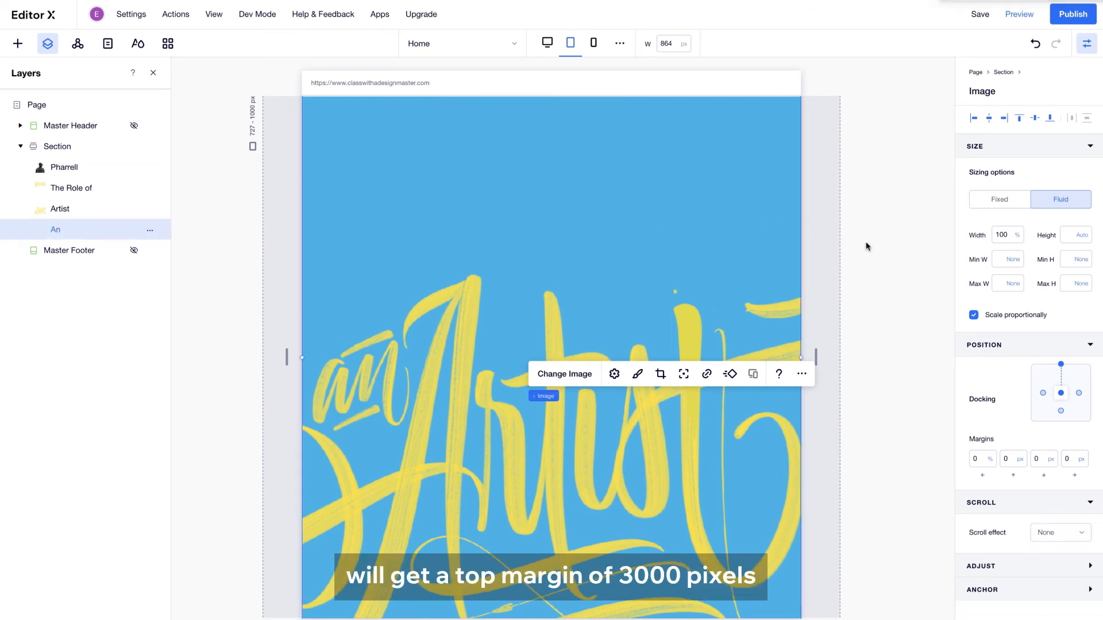
type("3000")
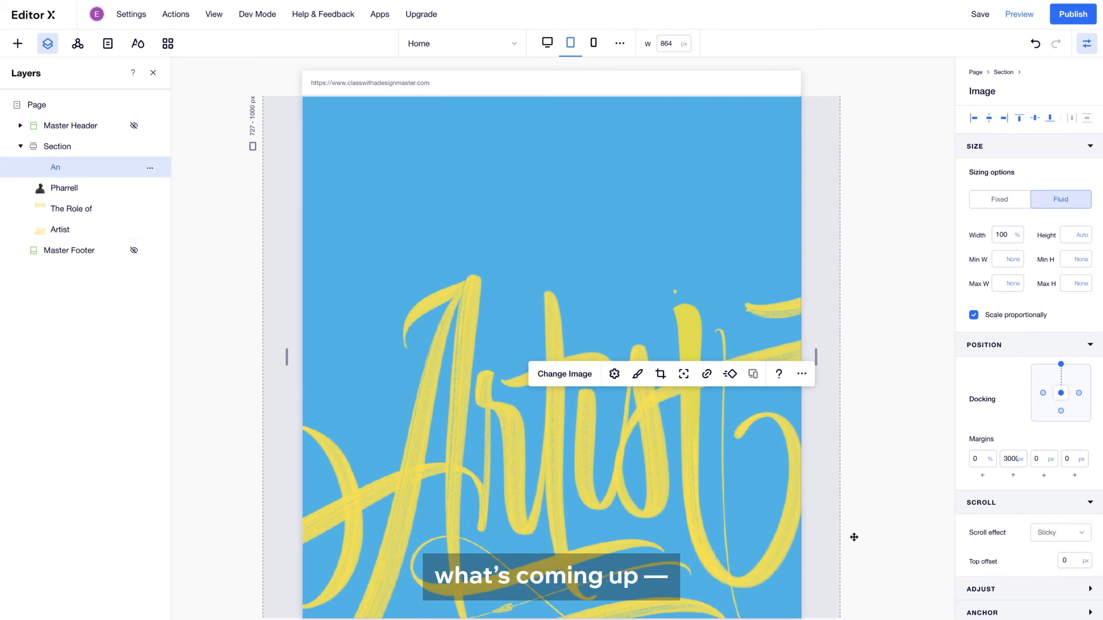
left_click(58, 230)
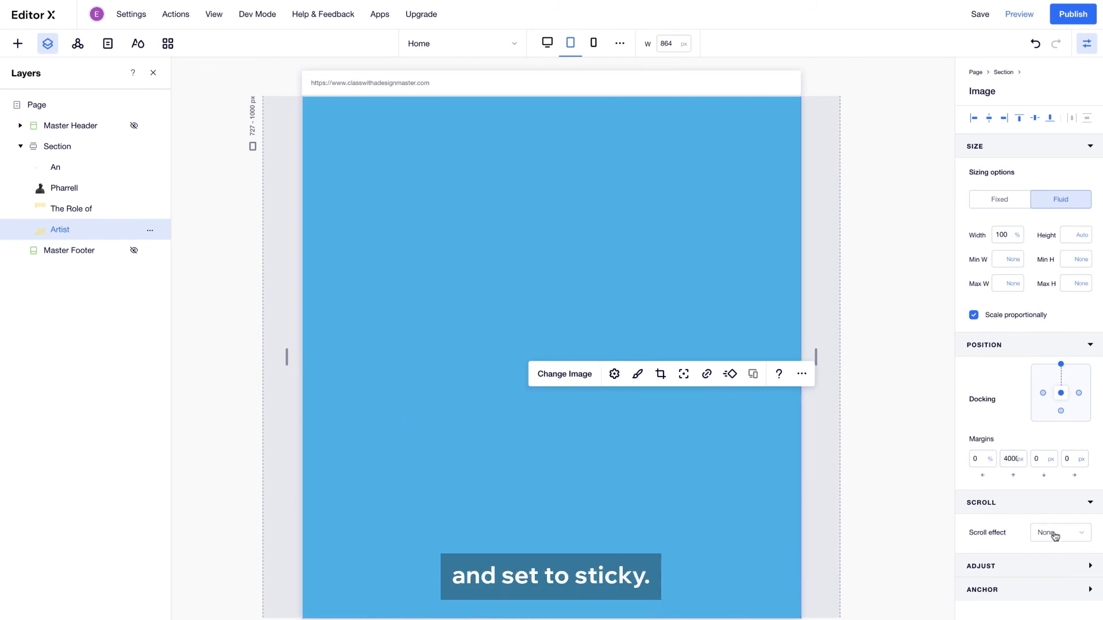
left_click(1058, 532)
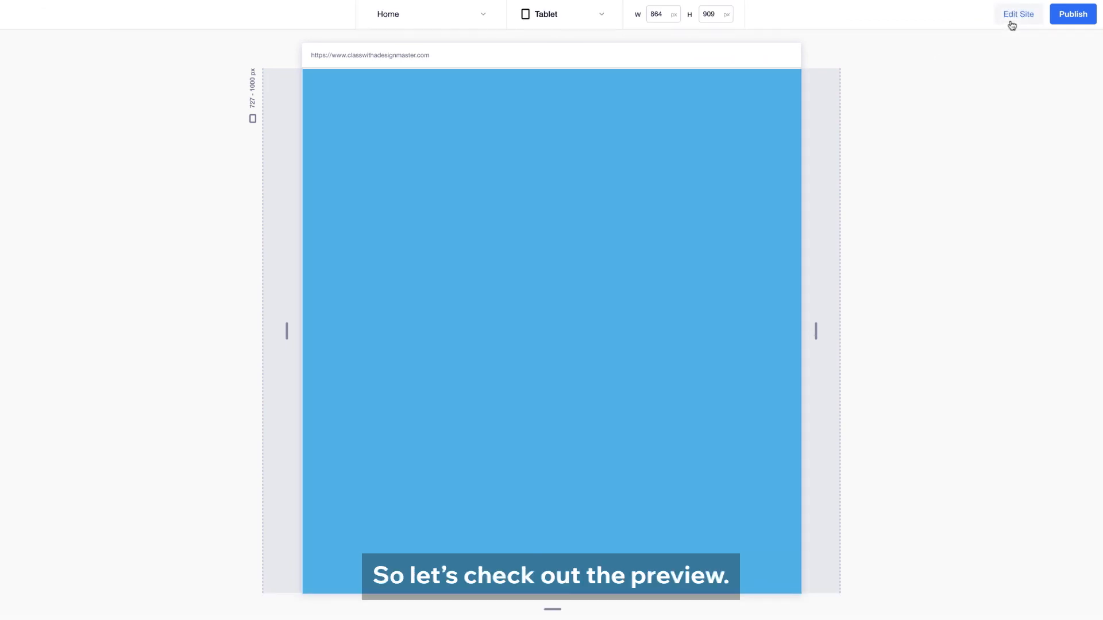
scroll("down", 3)
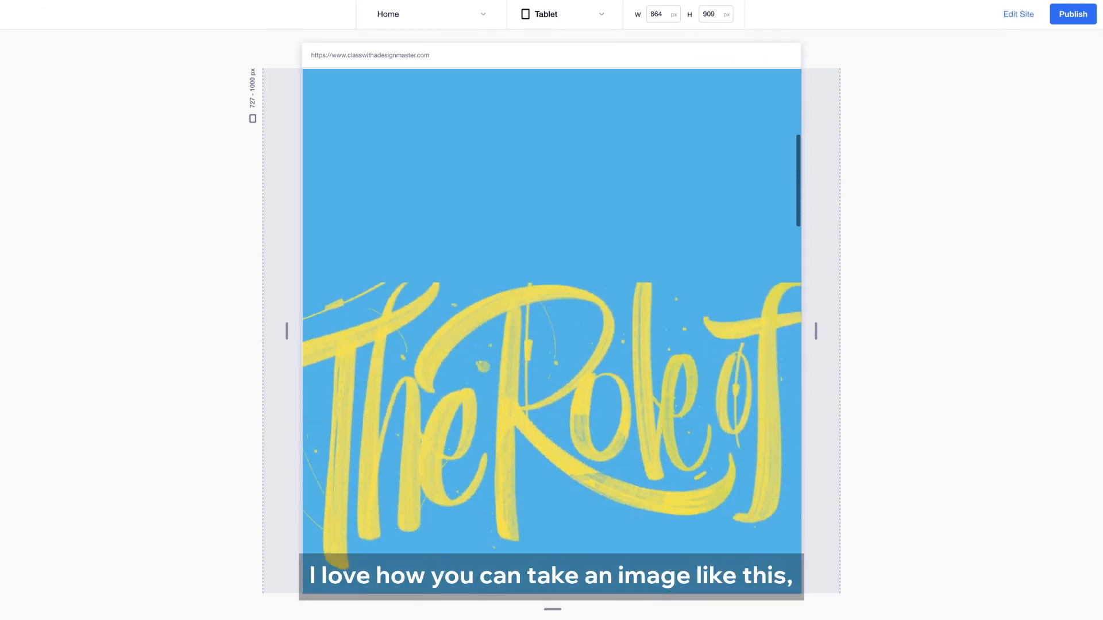
scroll("down", 3)
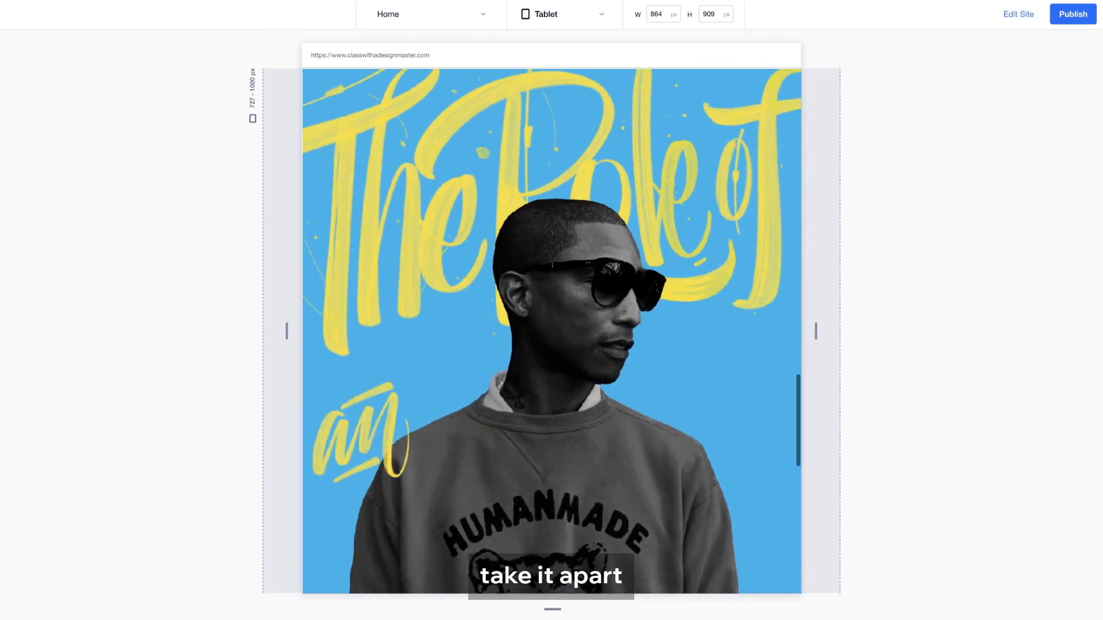